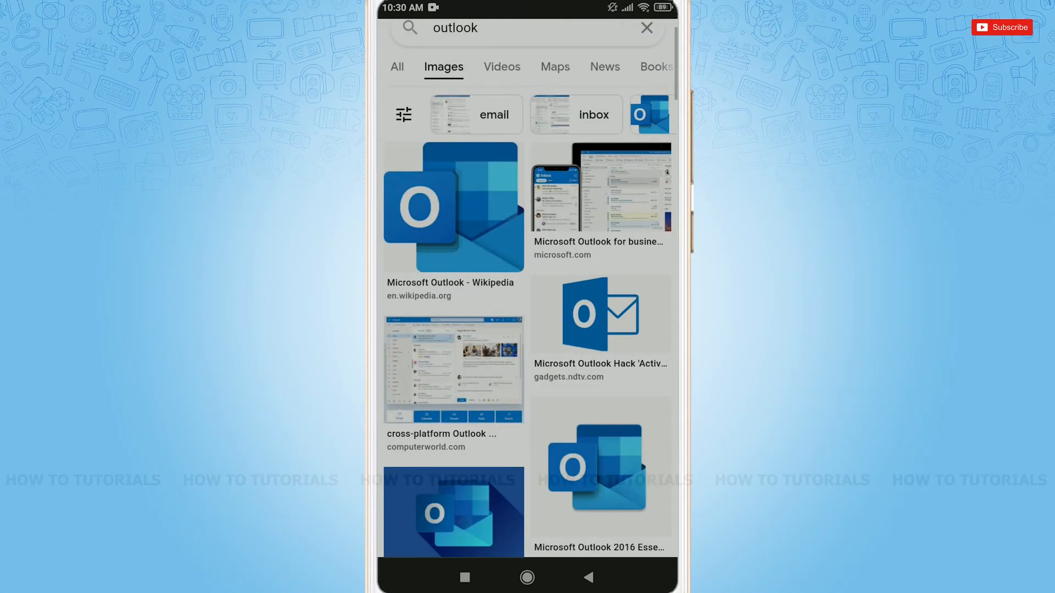
Scroll through the Google image results for 'outlook'
scroll(down, 3)
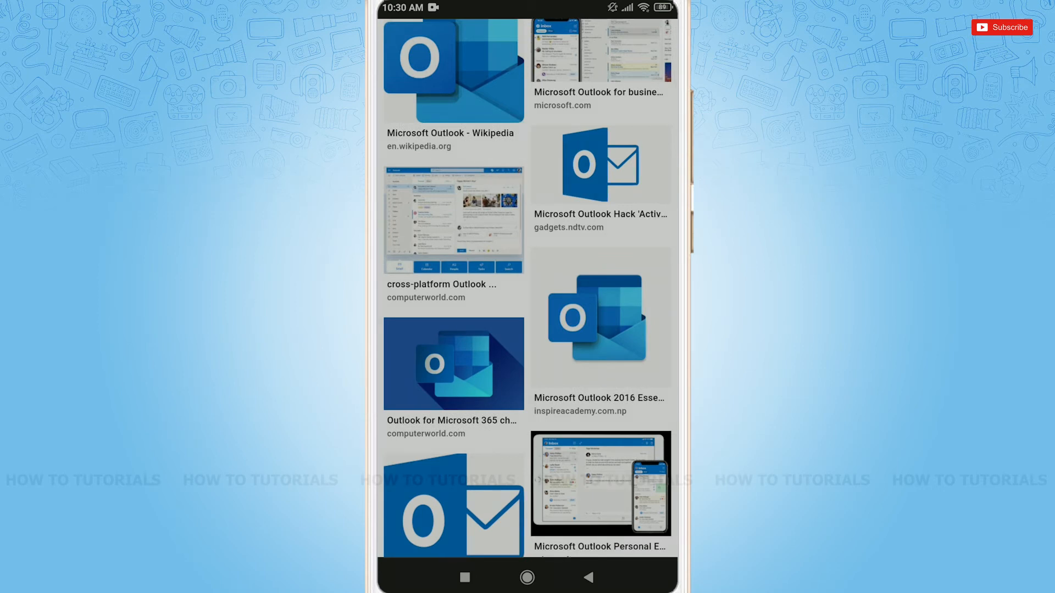
scroll(down, 3)
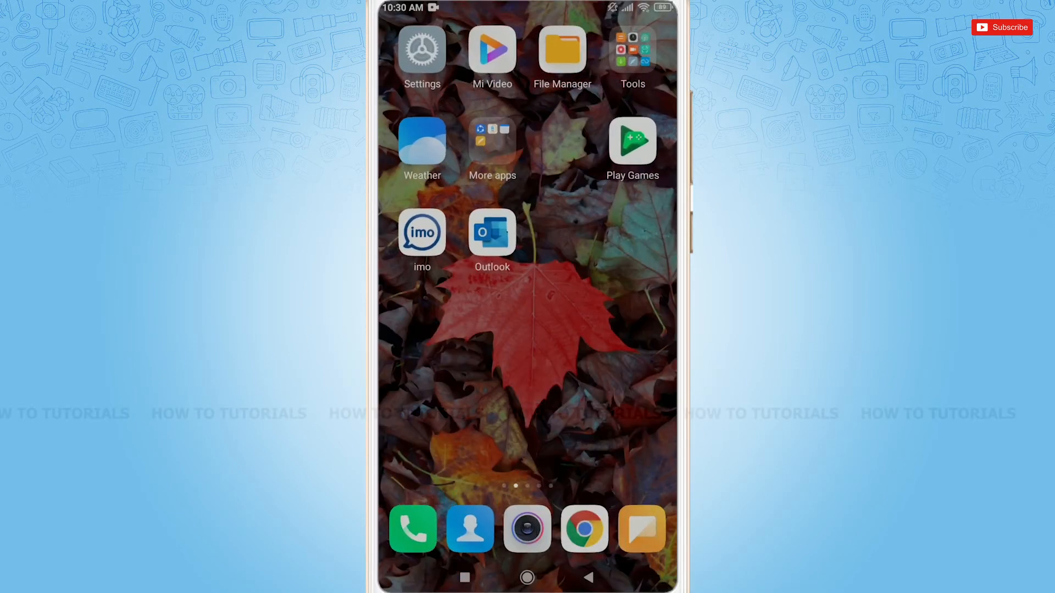
Launch Outlook and select the 'Microsoft account password change' email in the Focused Inbox
click(492, 233)
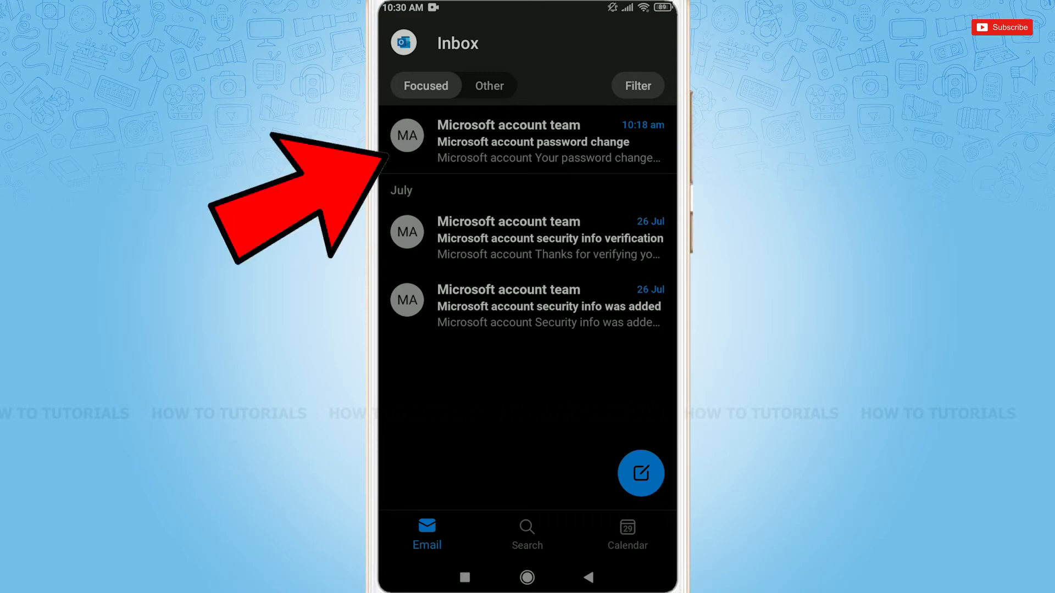
click(407, 135)
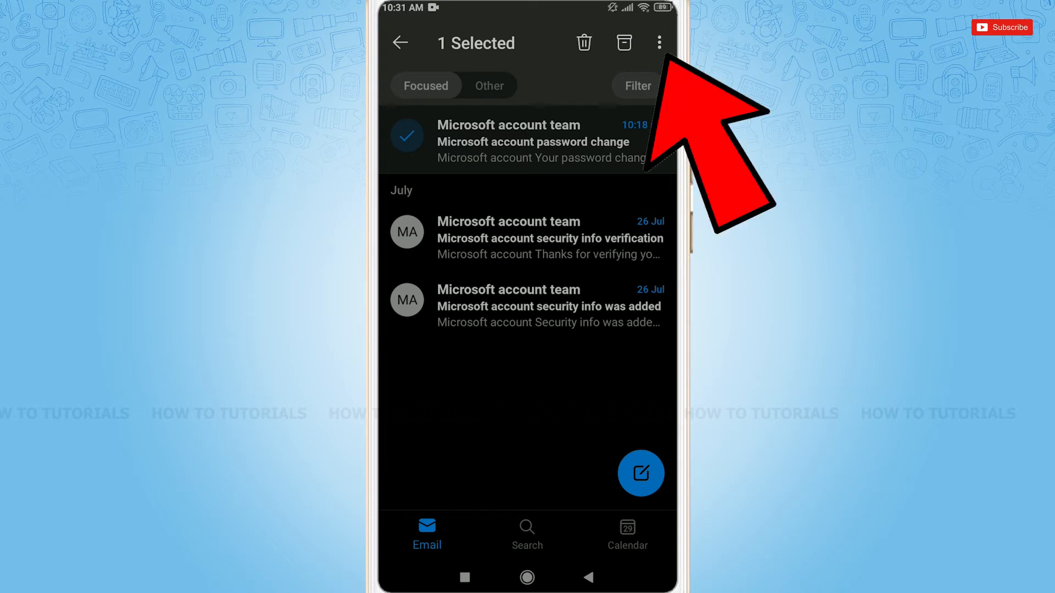
Choose Move to folder from the selected email's overflow menu
click(659, 42)
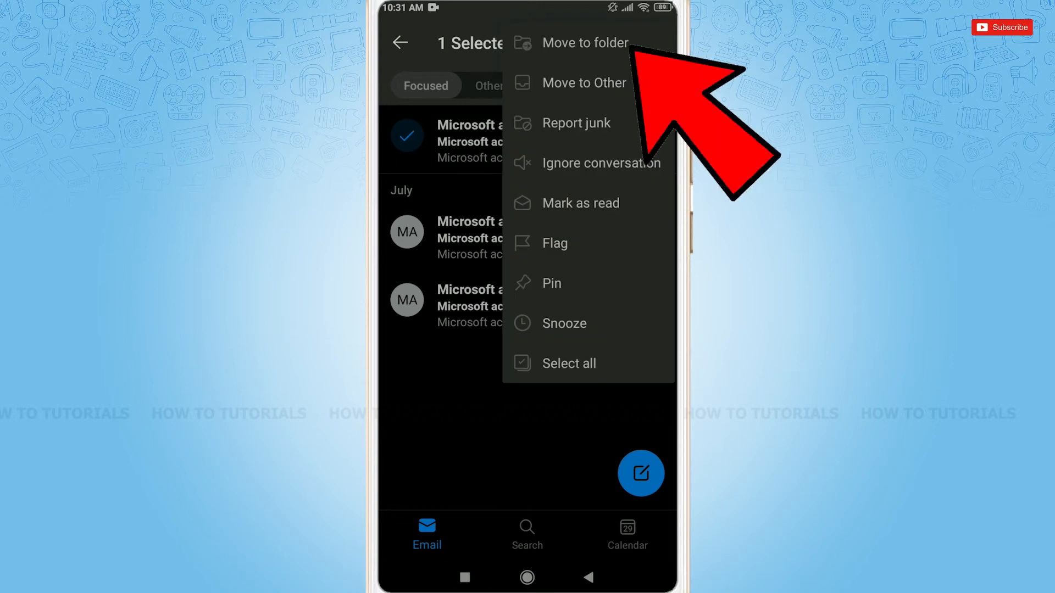
click(583, 42)
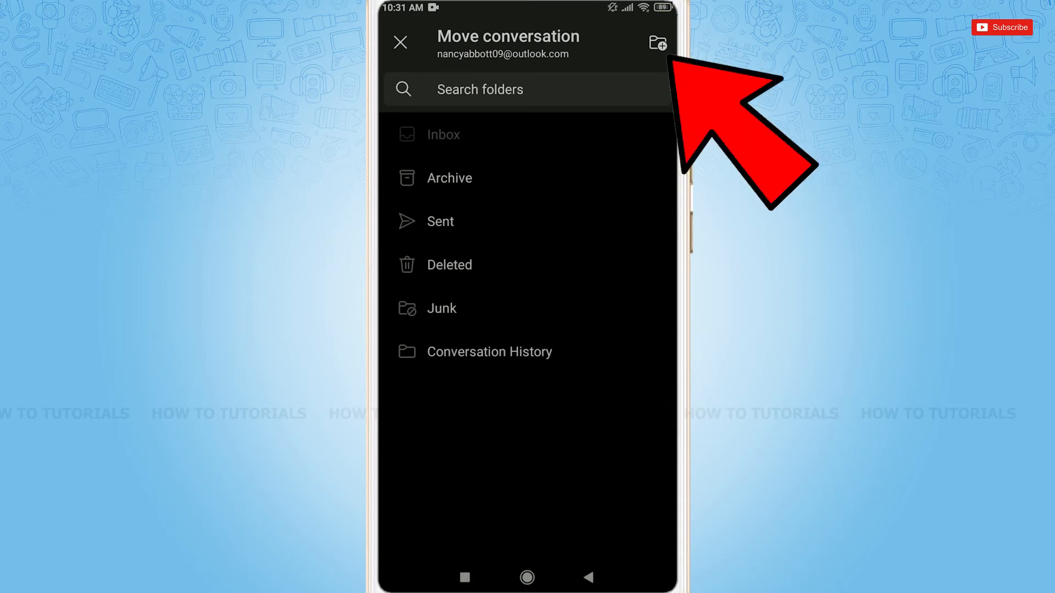
click(657, 42)
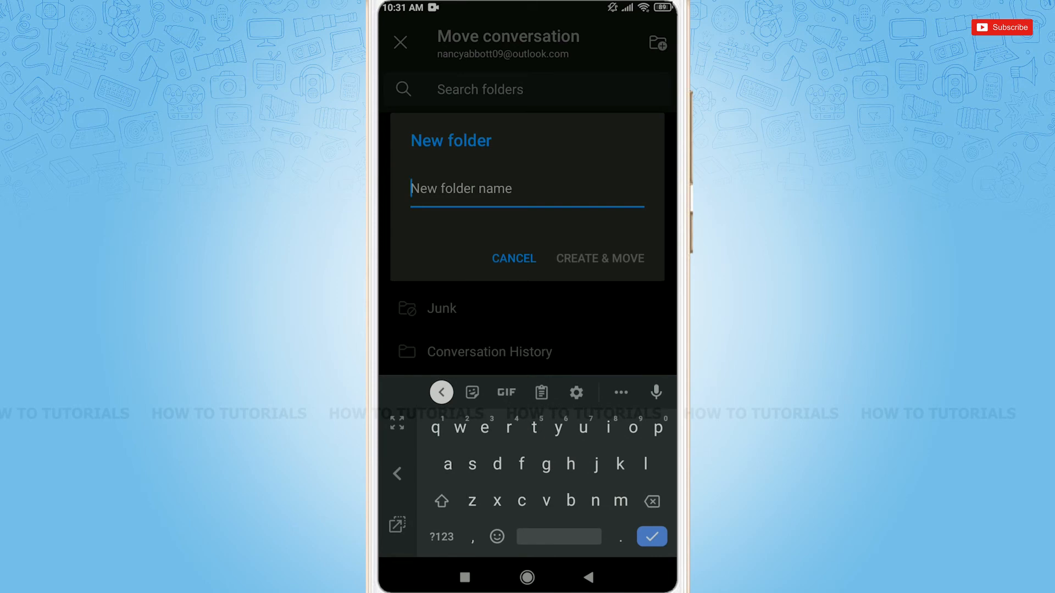
text(NancyAbbott)
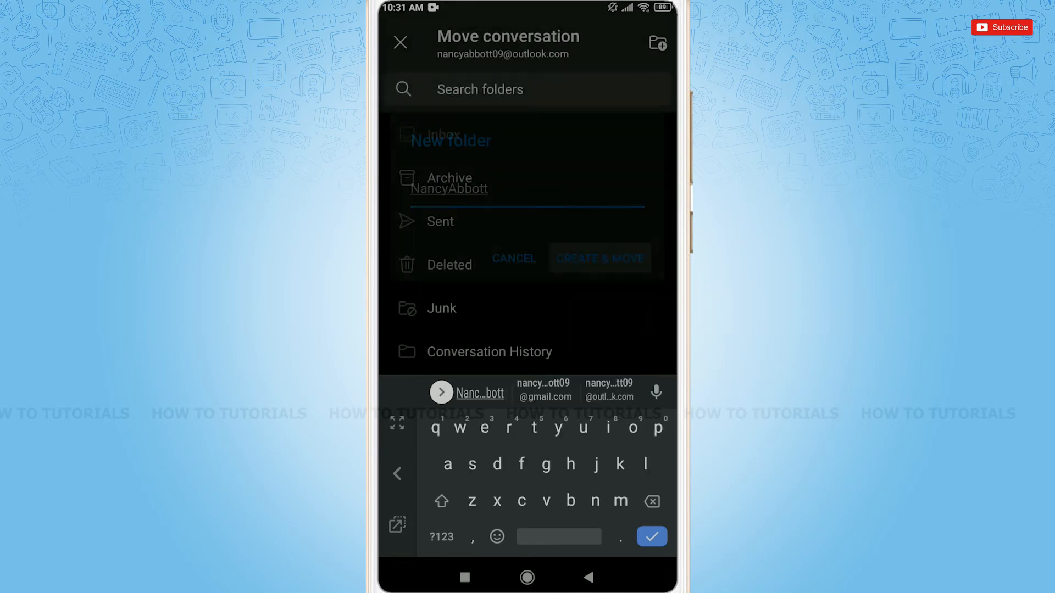
click(599, 258)
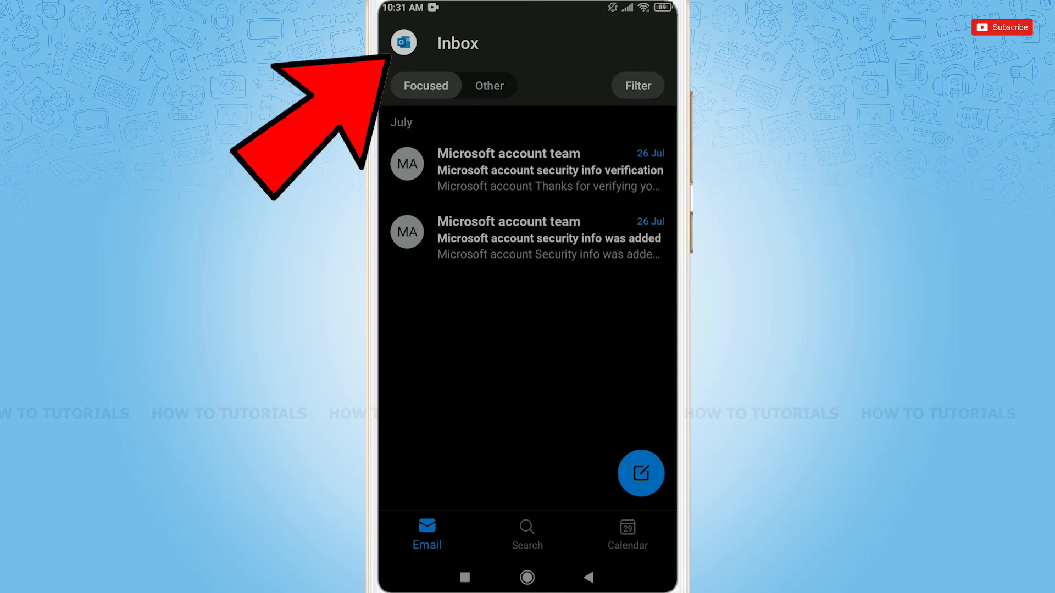
click(402, 41)
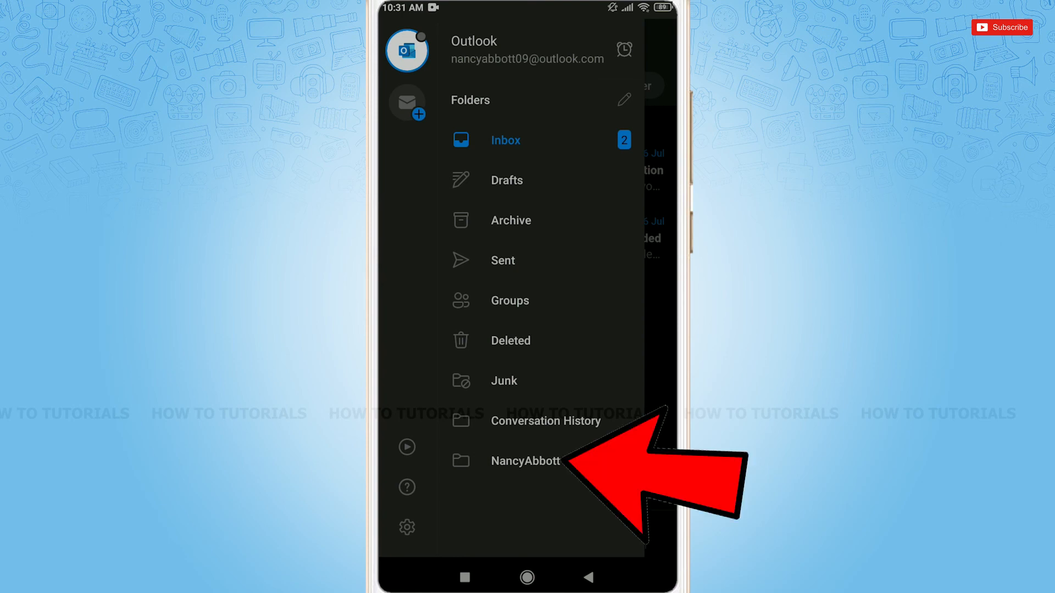
click(526, 461)
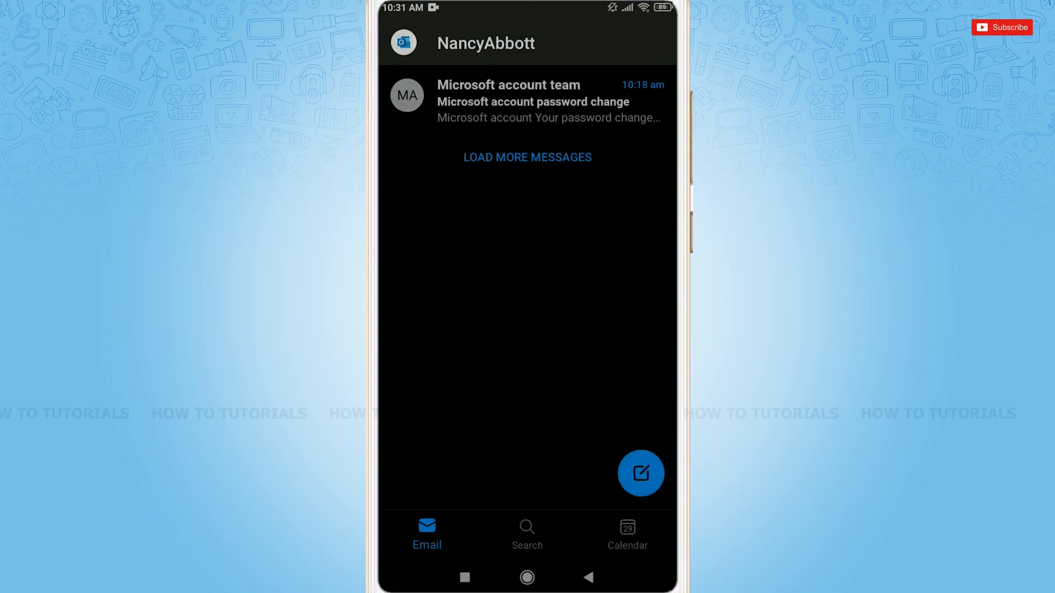
click(527, 157)
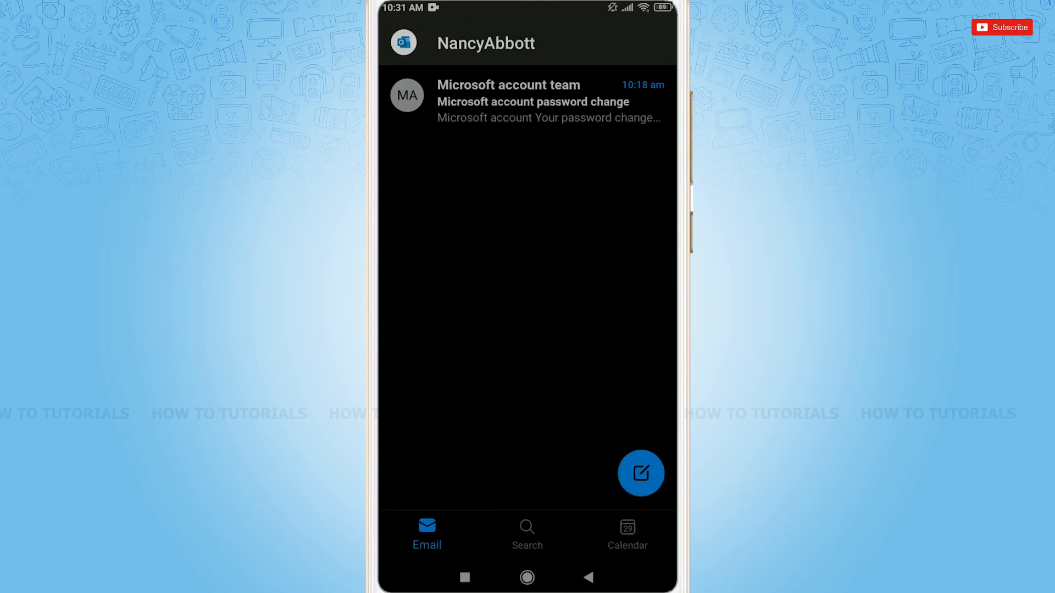